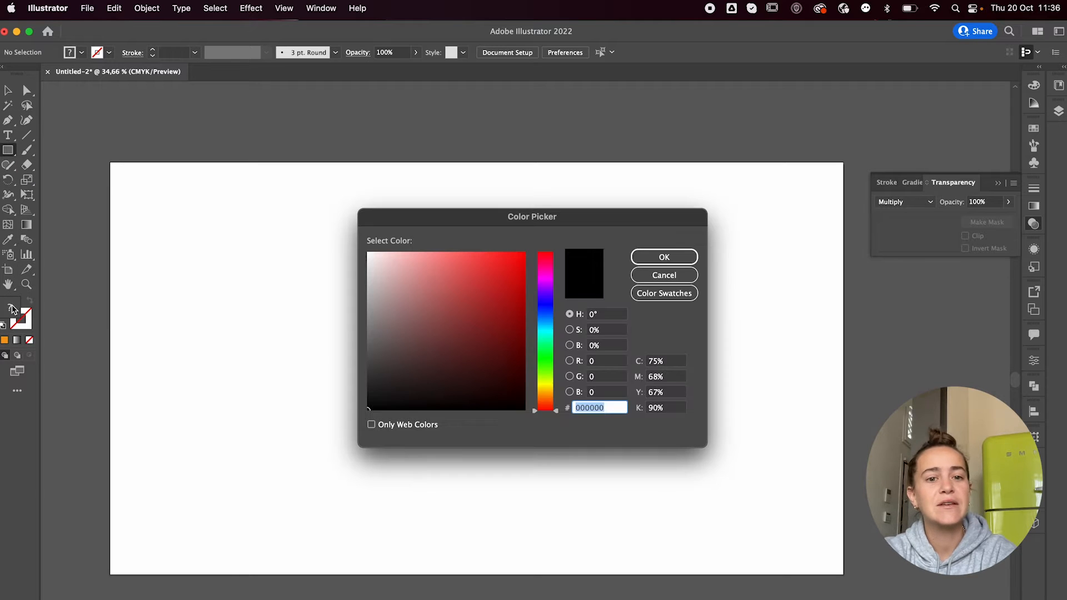
Draw a red-filled, strokeless rectangle covering the entire artboard.
click(663, 257)
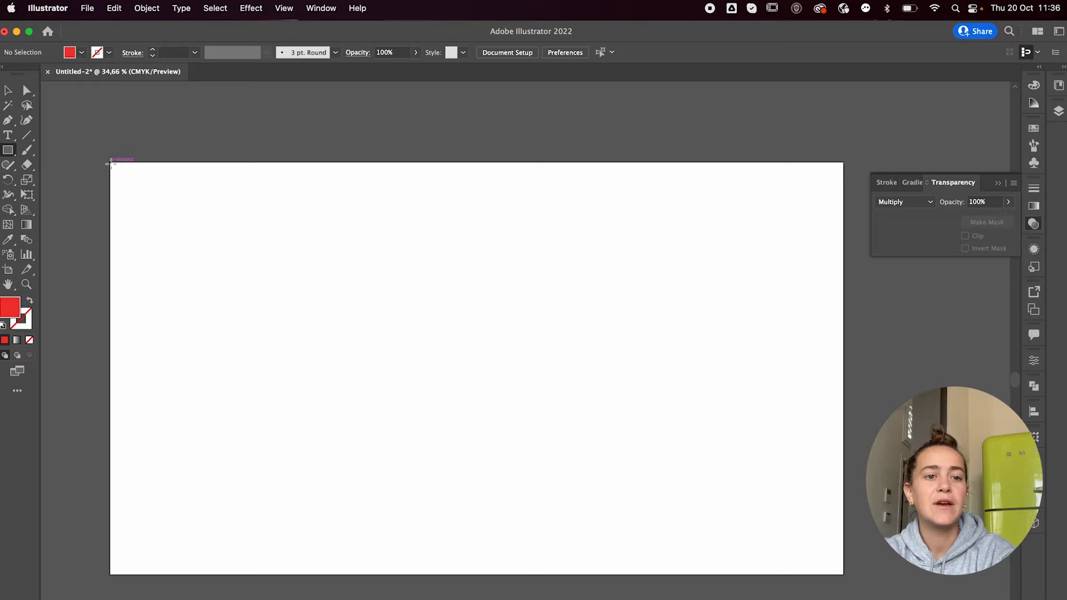
drag(111, 162, 841, 580)
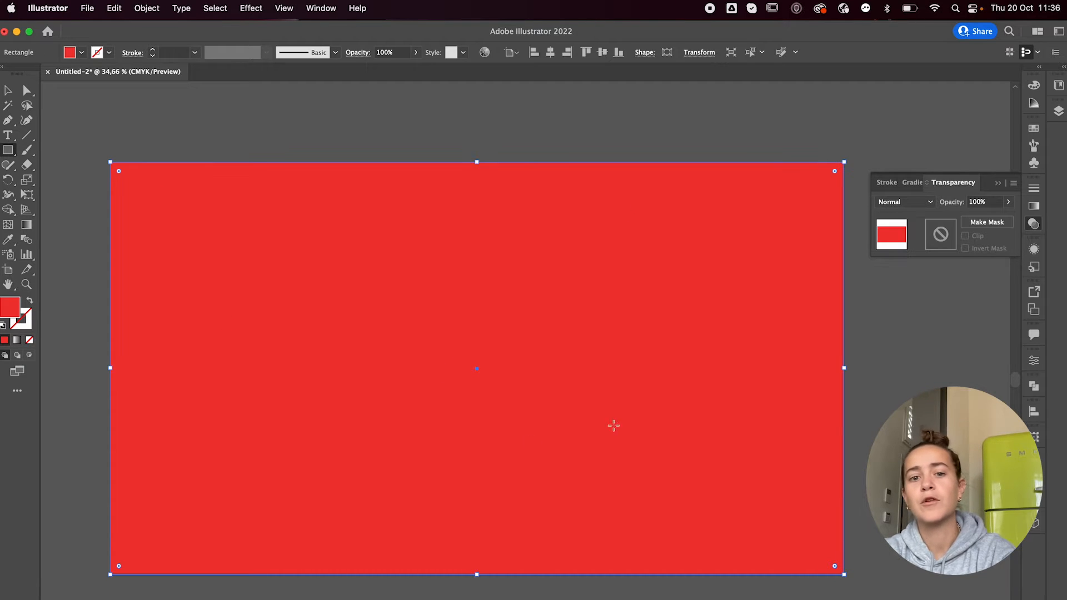
mouse_move(15, 340)
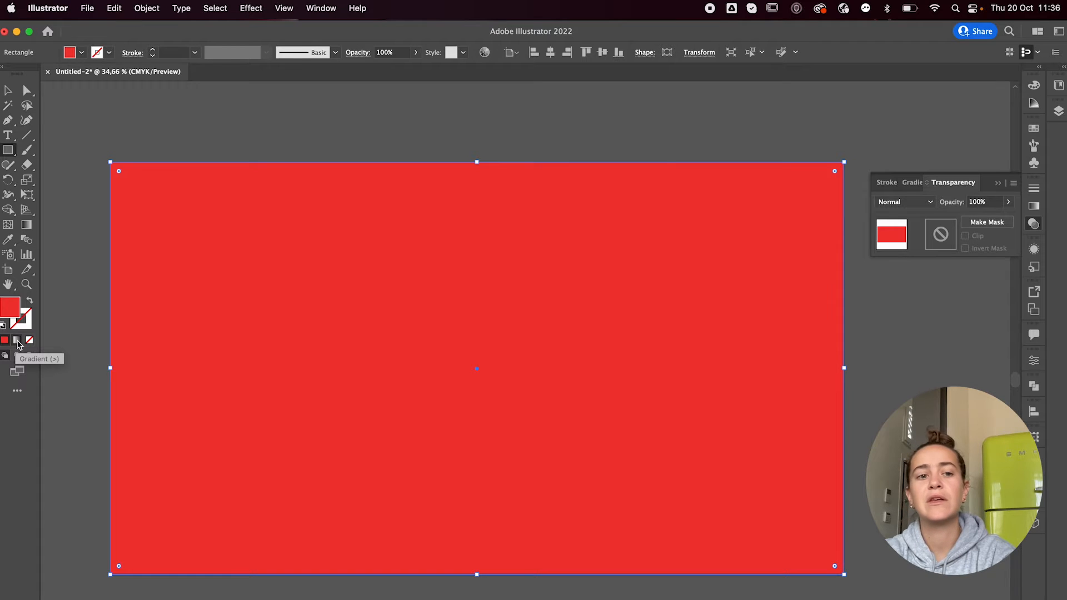
Fill the rectangle with a Freeform Gradient from the Gradient panel.
click(15, 340)
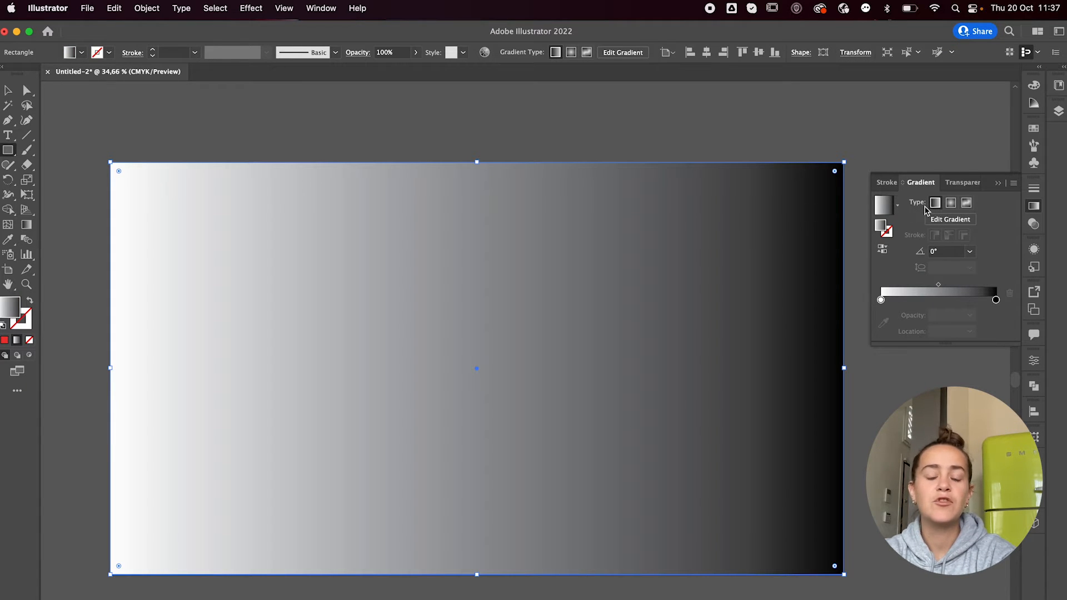
mouse_move(965, 203)
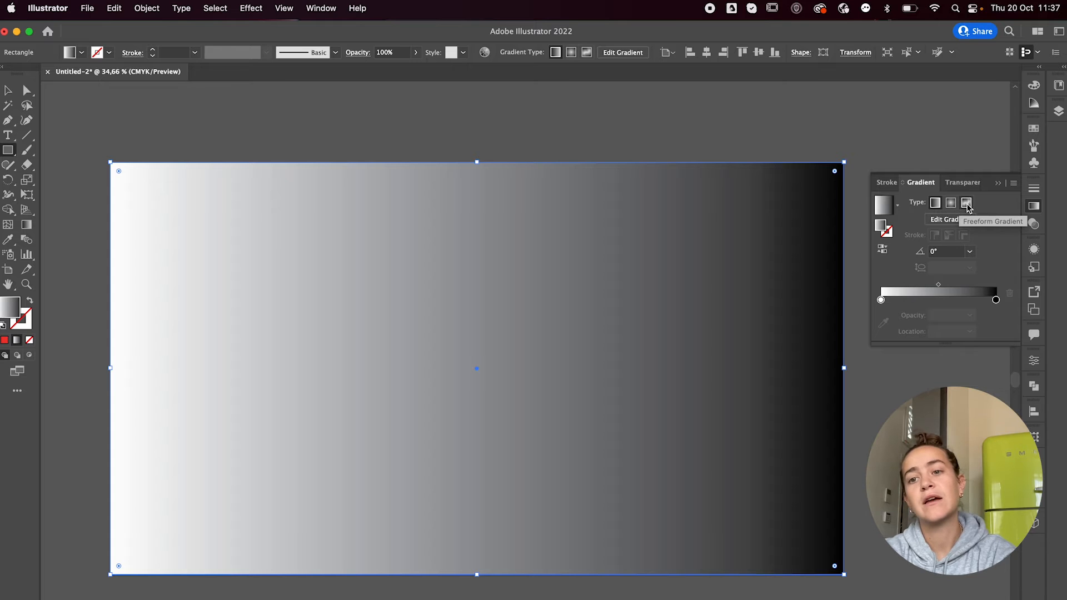
click(966, 202)
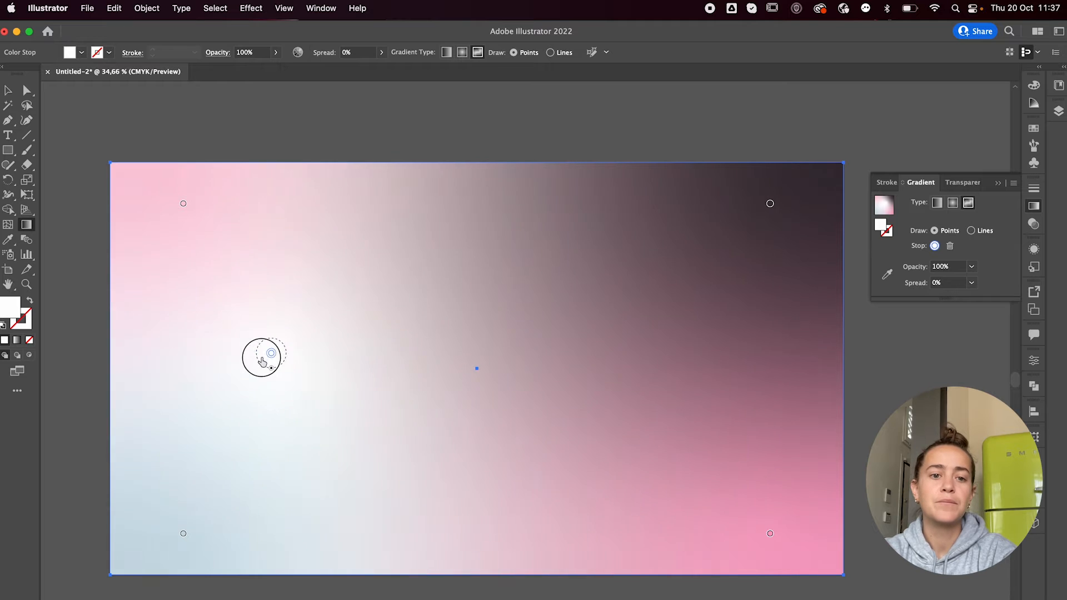
Recolour the gradient points black and white and reposition them into a flowing monochrome blend.
drag(262, 357, 184, 203)
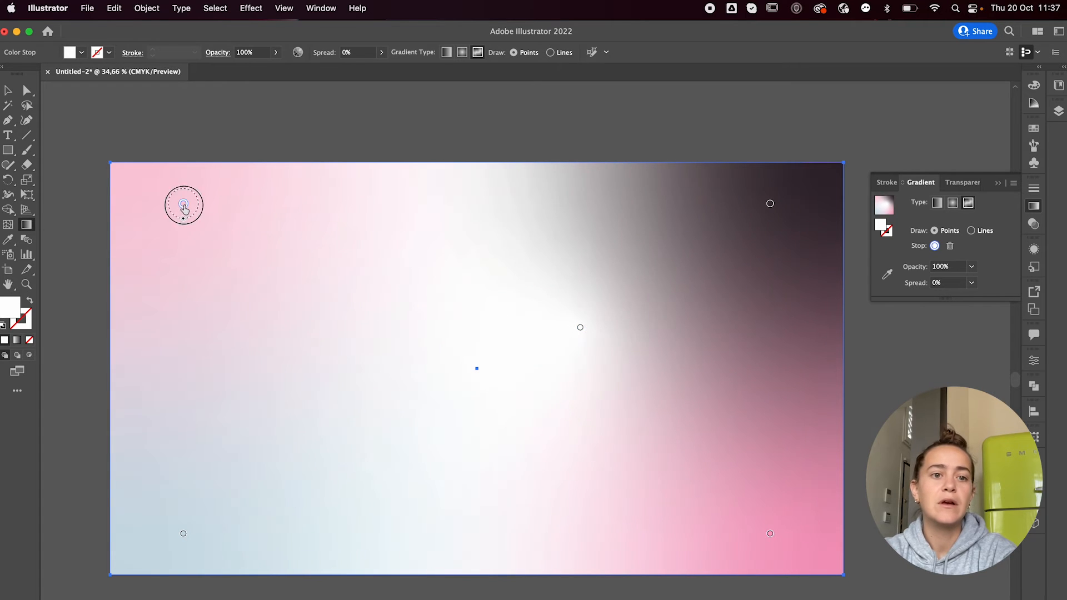
double_click(184, 204)
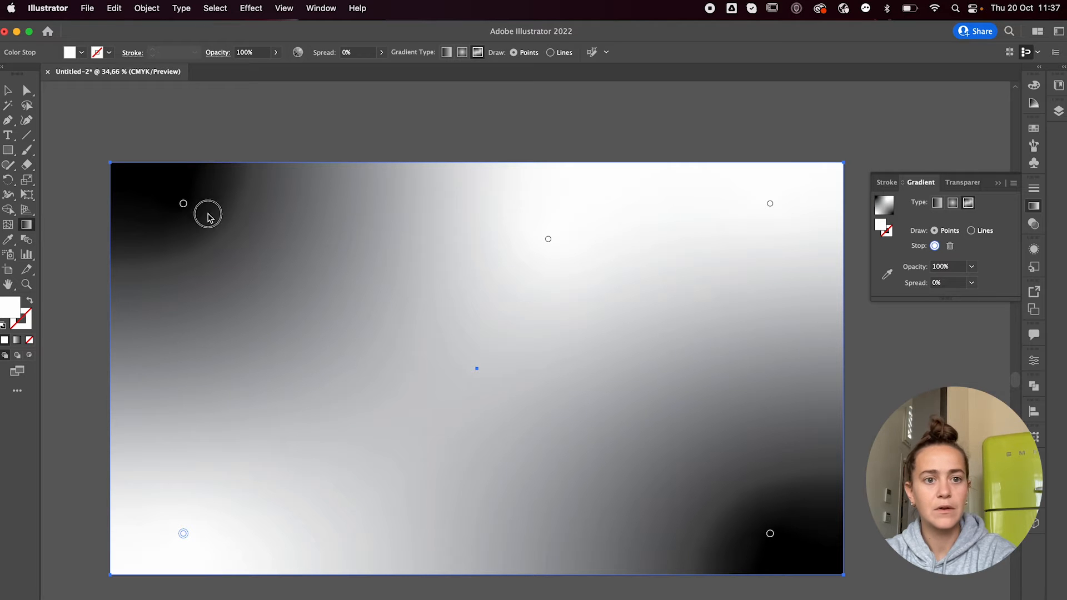
drag(183, 203, 350, 272)
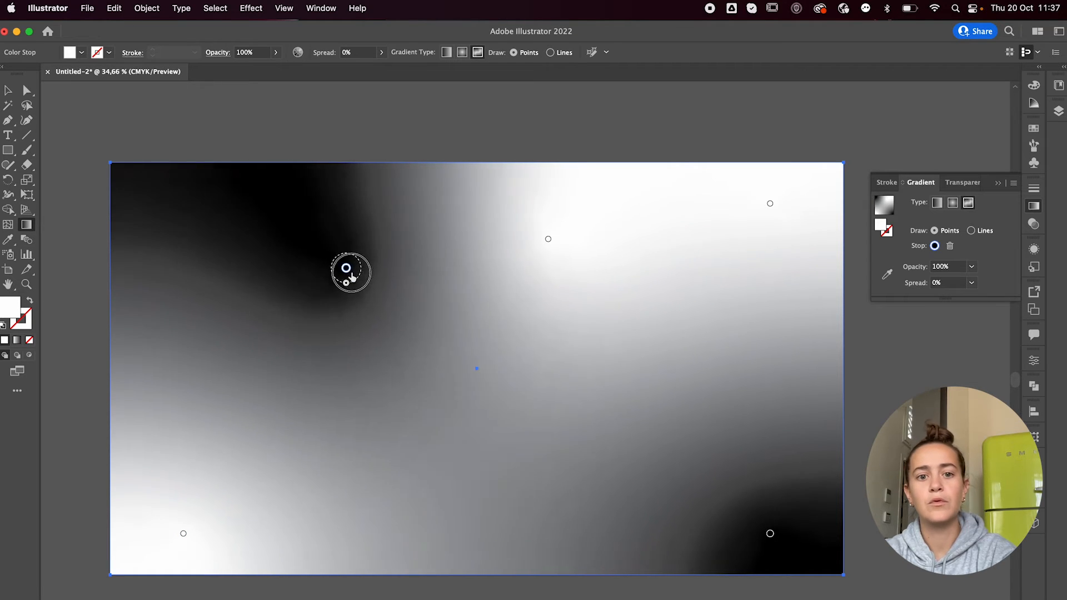
drag(350, 272, 373, 362)
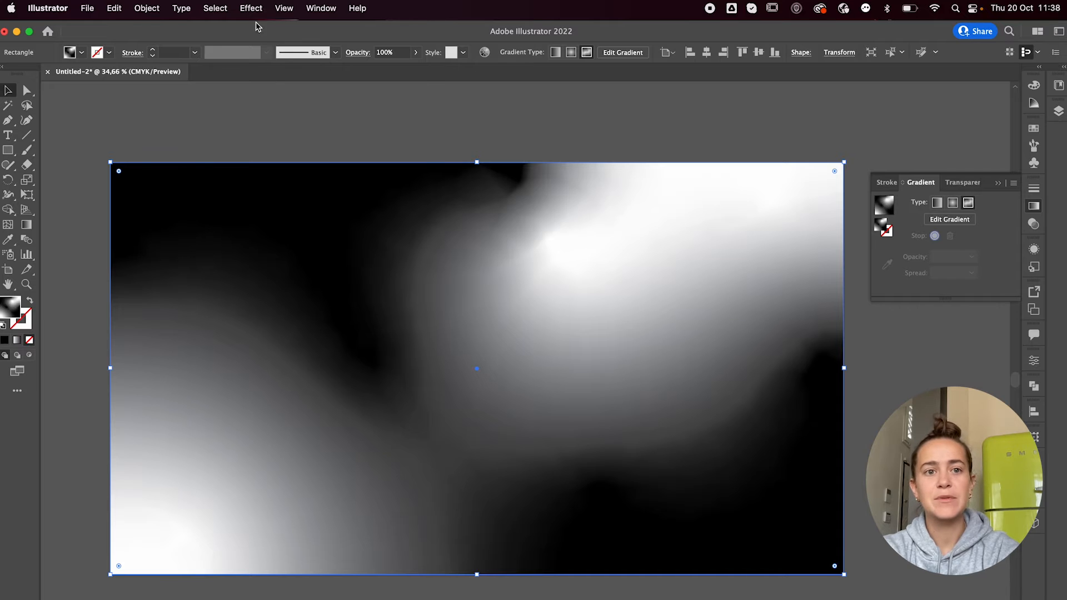
Apply Color Halftone to the rectangle with Max. Radius 25 and all channel angles 45°.
click(250, 8)
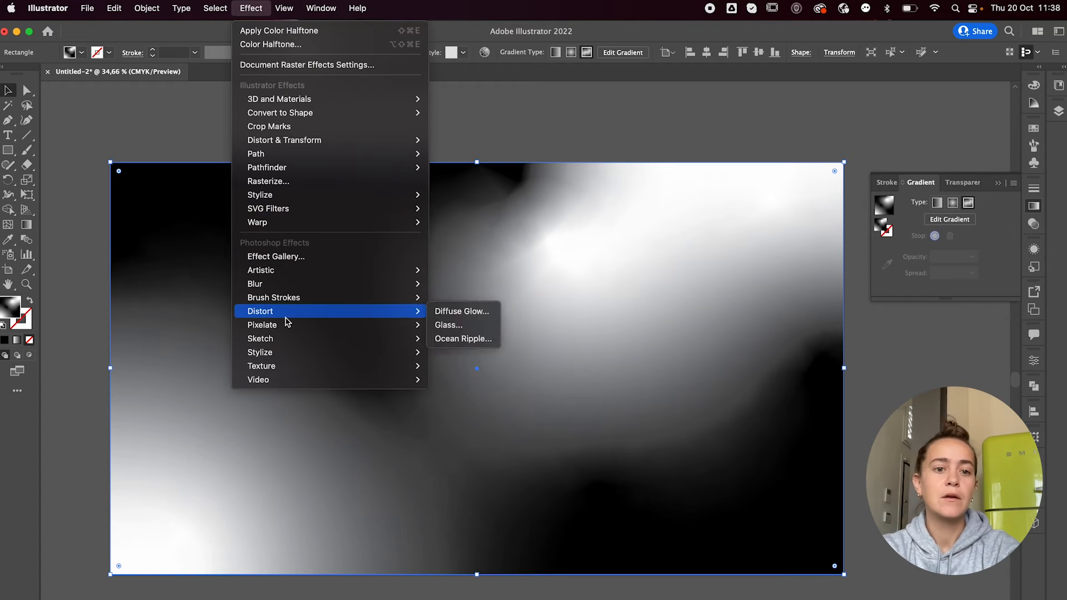
mouse_move(262, 325)
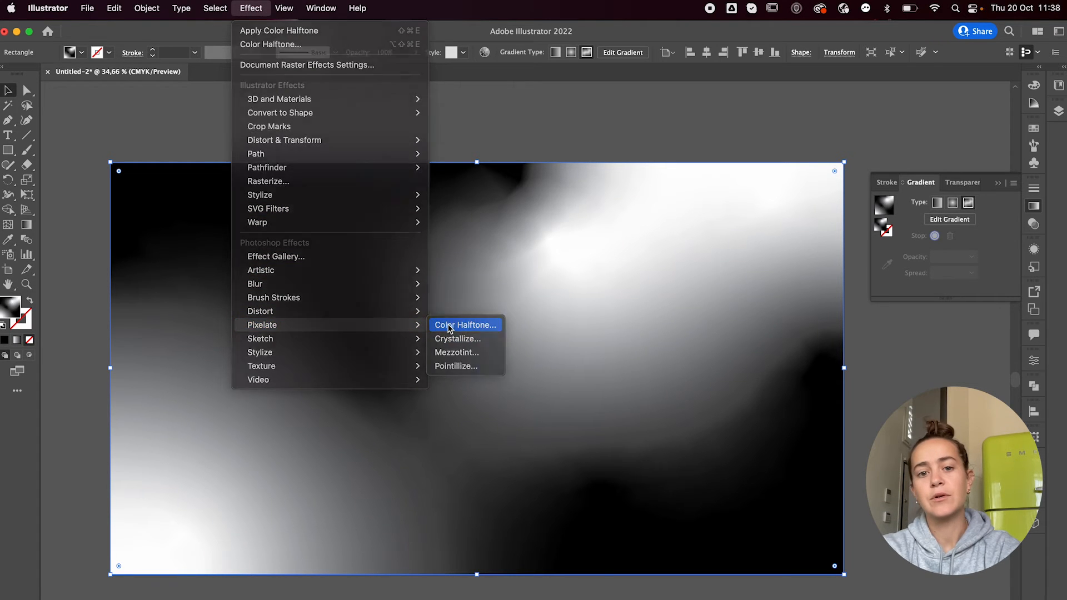
click(465, 325)
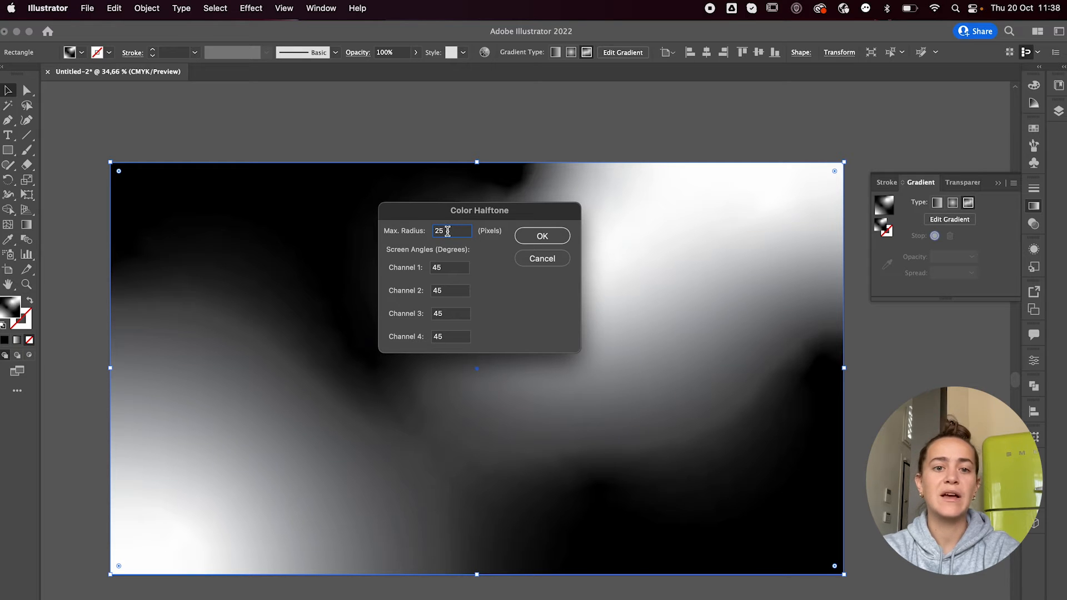
click(450, 290)
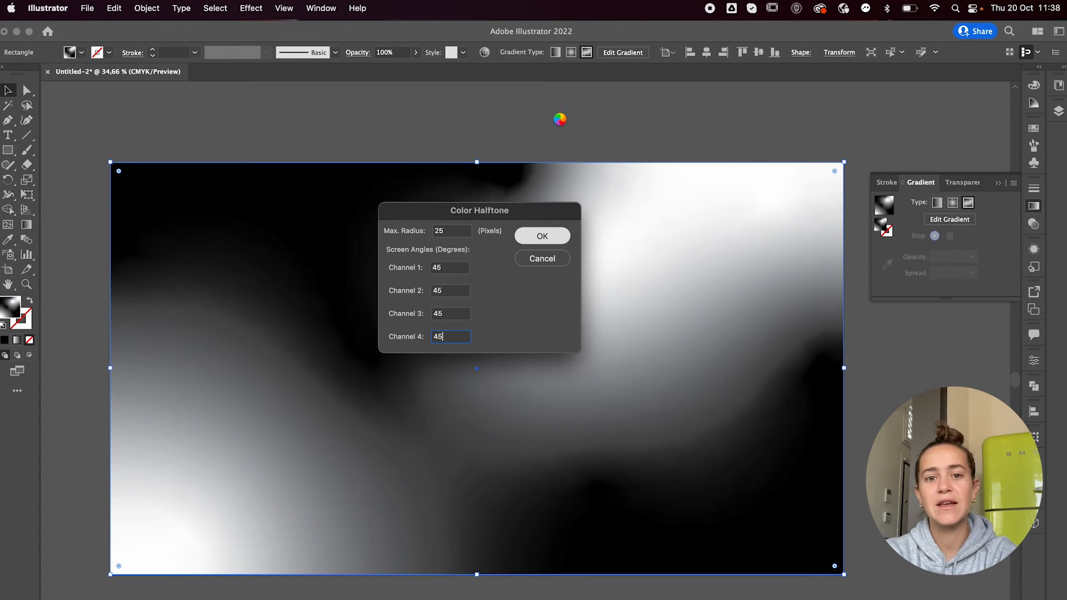
click(542, 235)
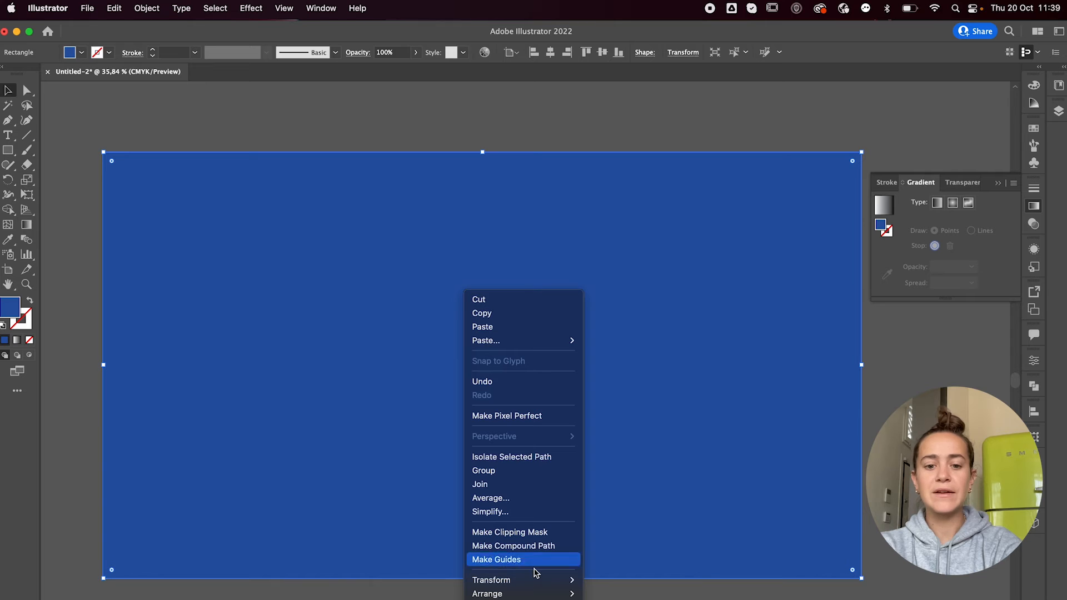
mouse_move(487, 594)
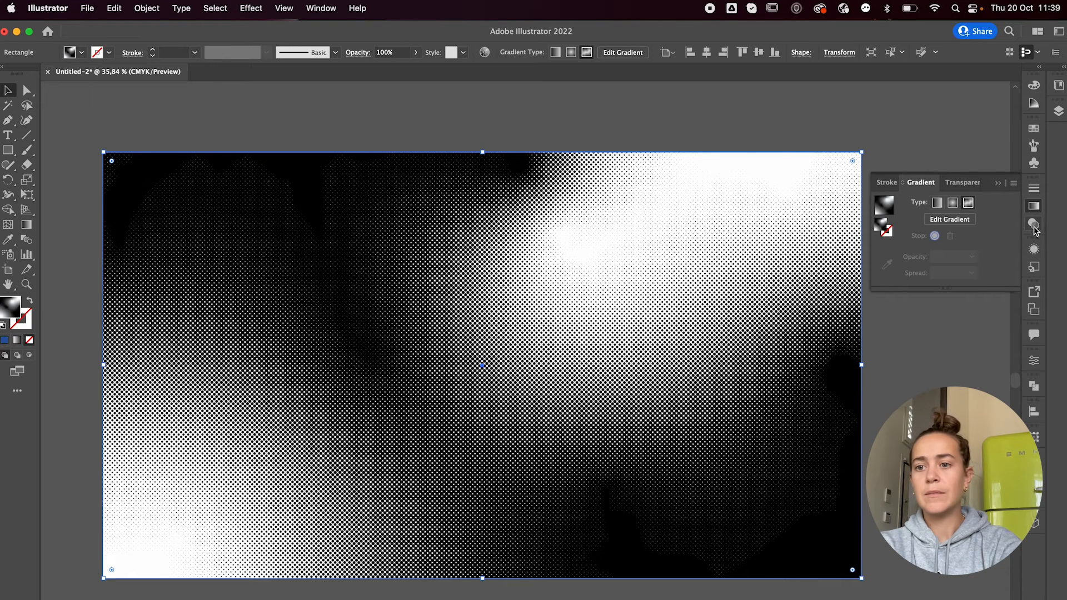
Set the halftone rectangle's blend mode to Multiply in the Transparency panel.
click(1033, 222)
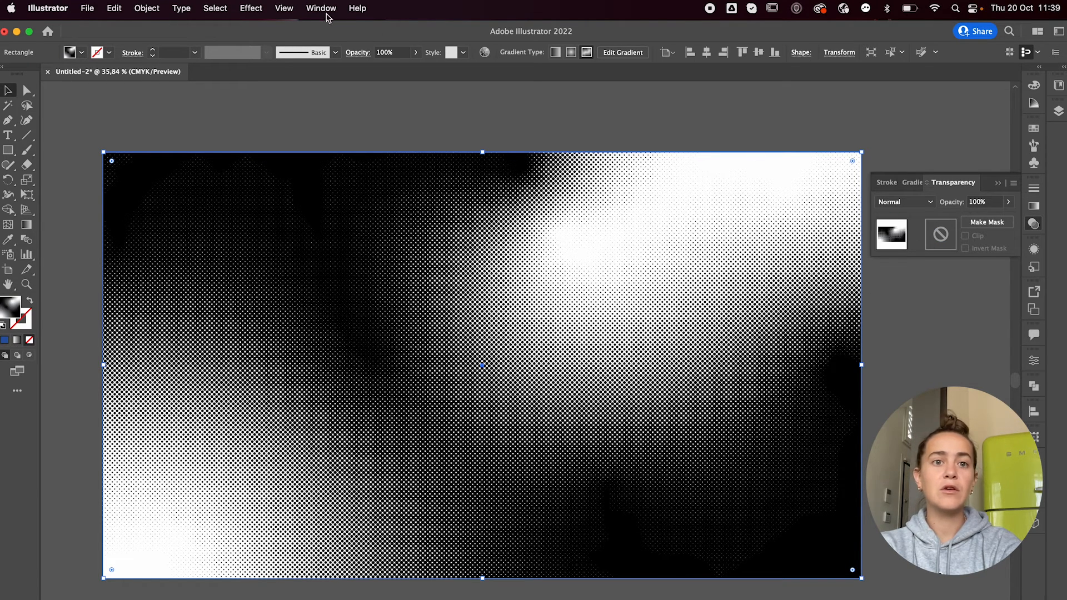
click(320, 8)
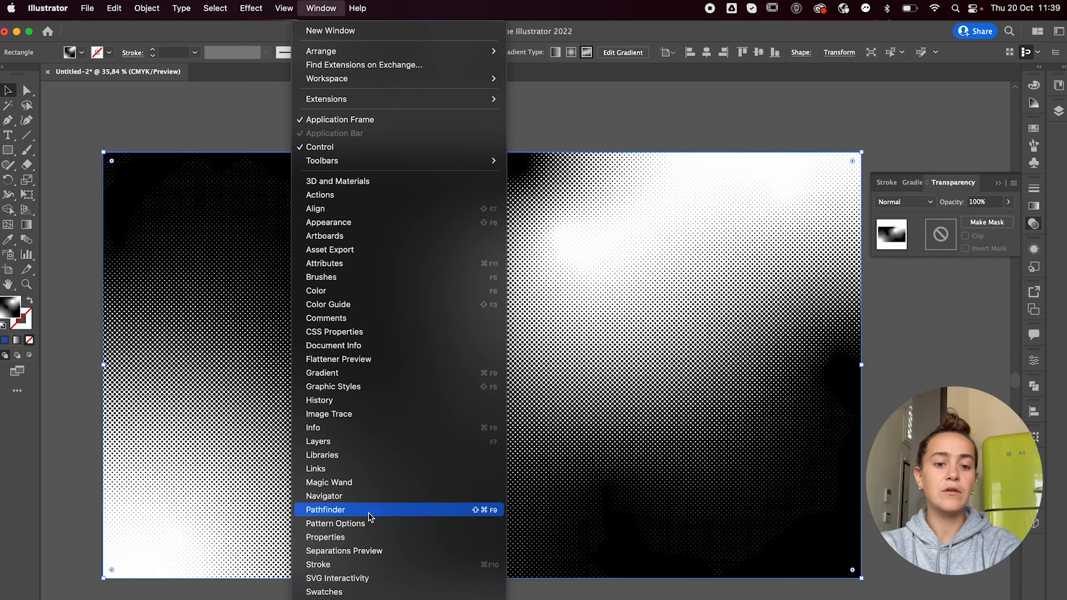
mouse_move(796, 452)
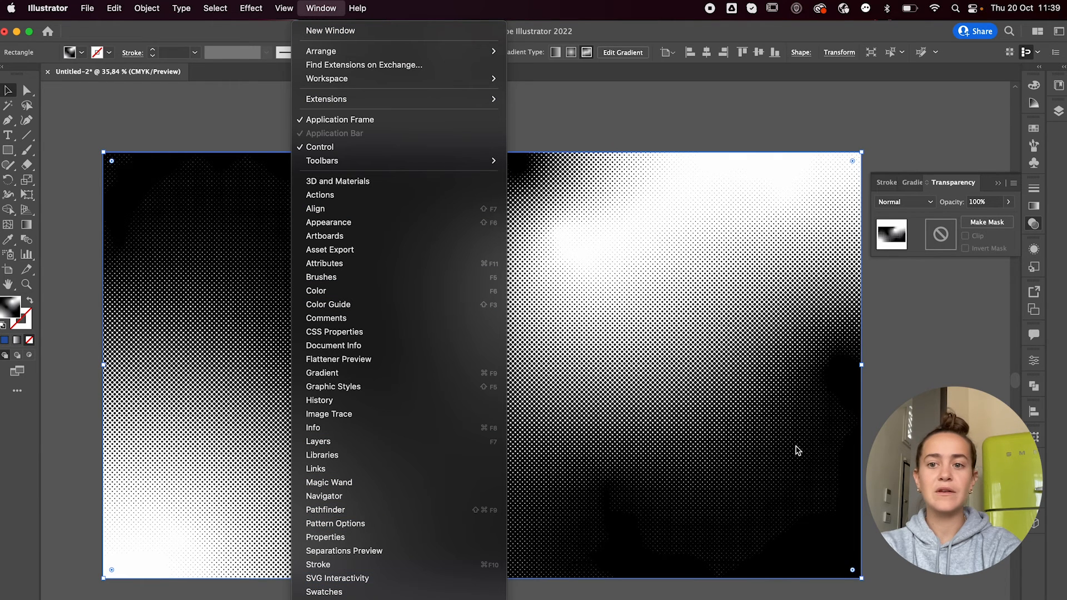
click(319, 7)
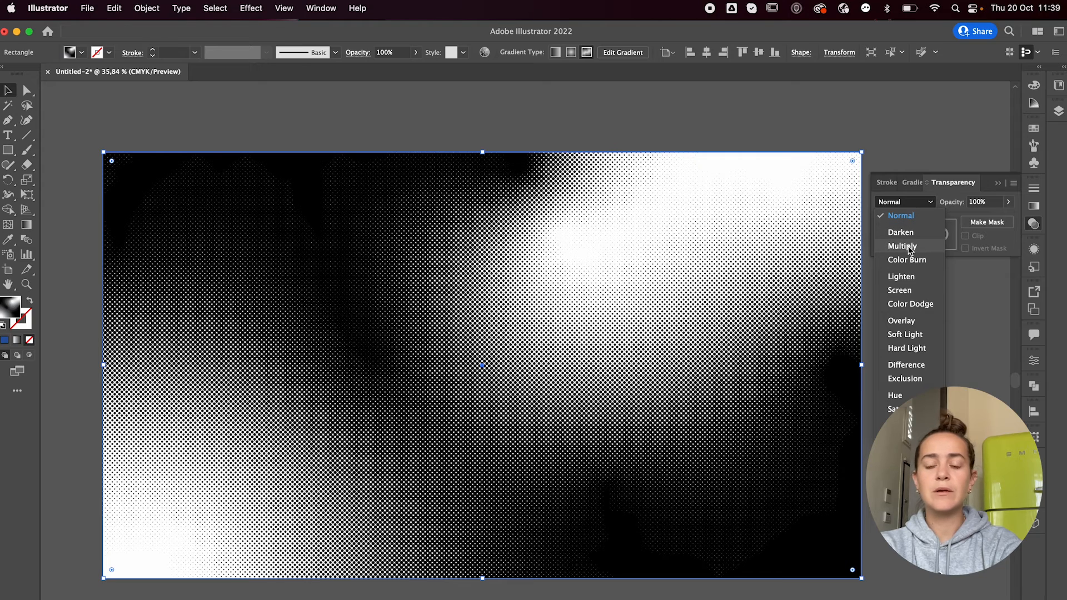
mouse_move(920, 249)
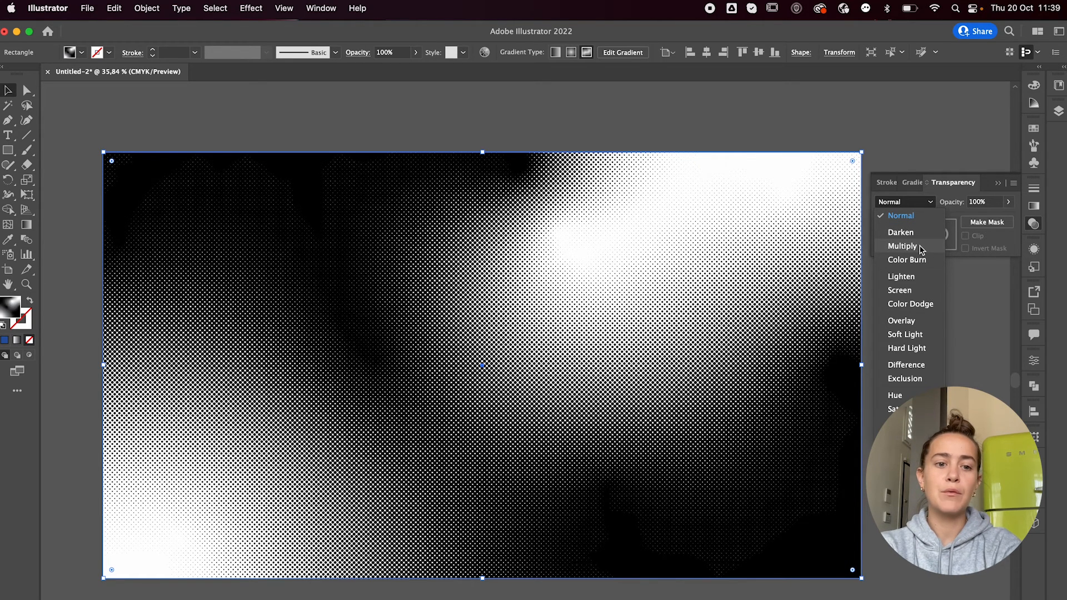
click(901, 246)
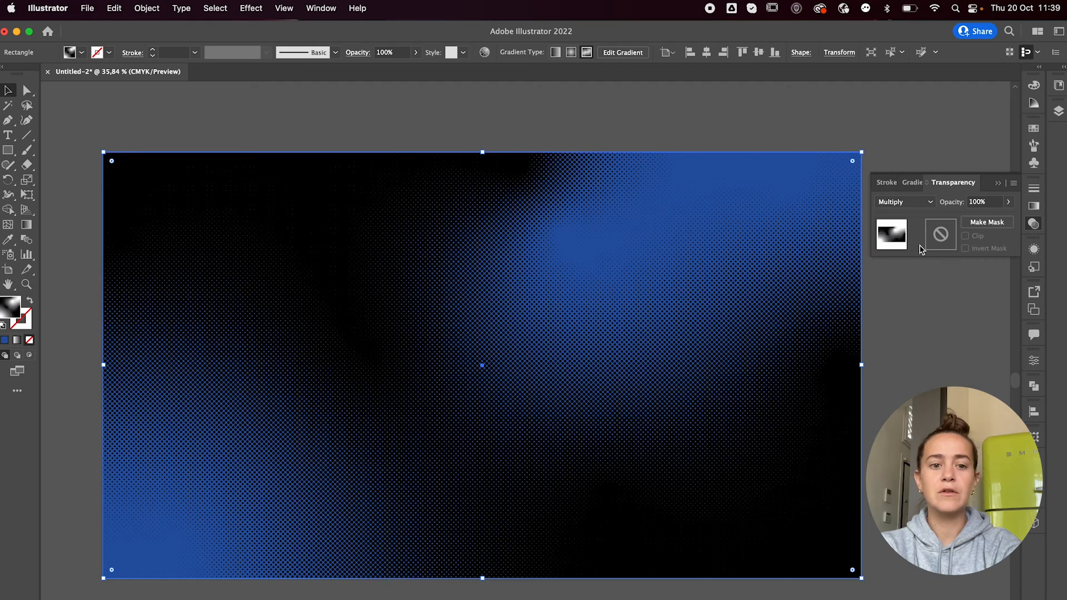